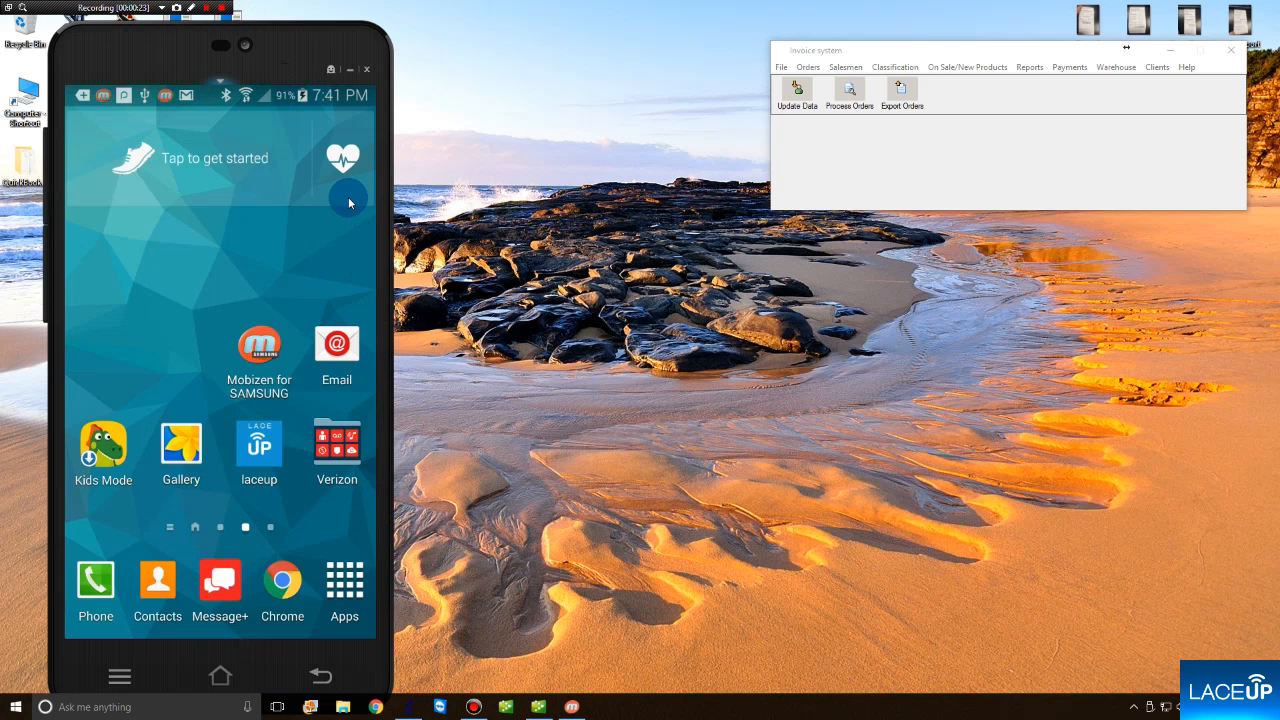
Step: Launch LaceUp and open the client details for Extra Supermarket12
click(258, 442)
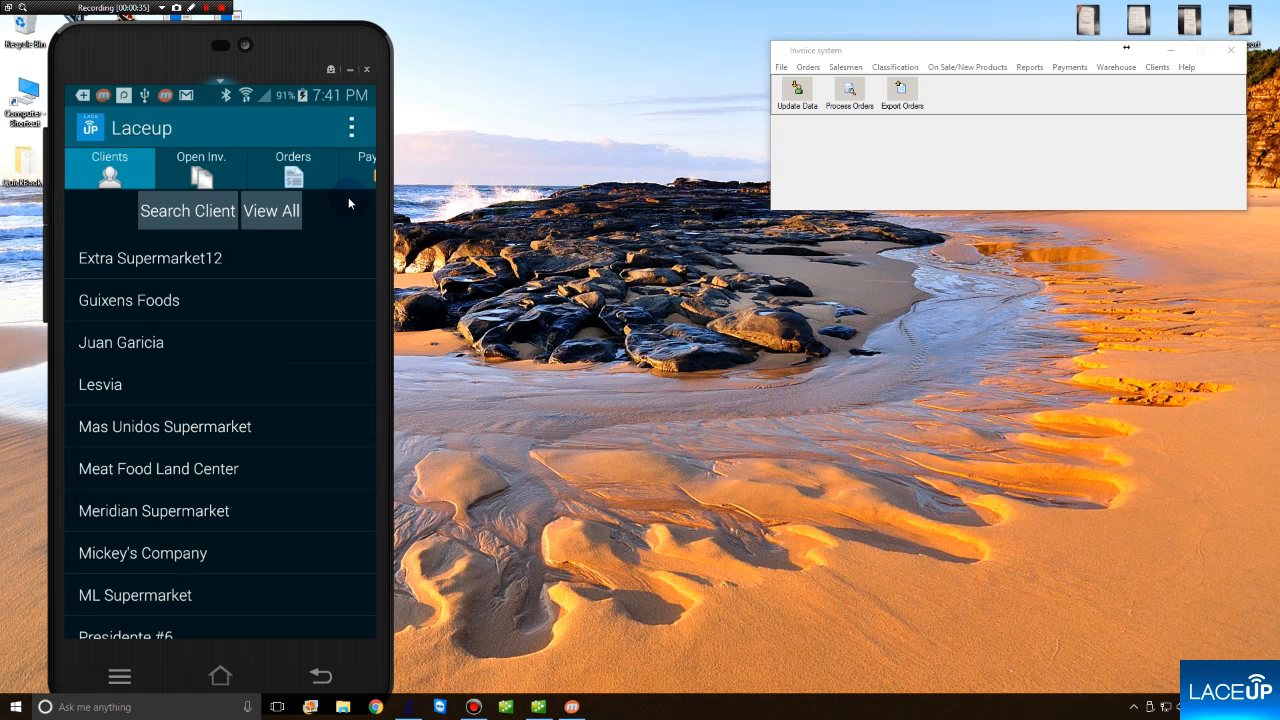
click(150, 258)
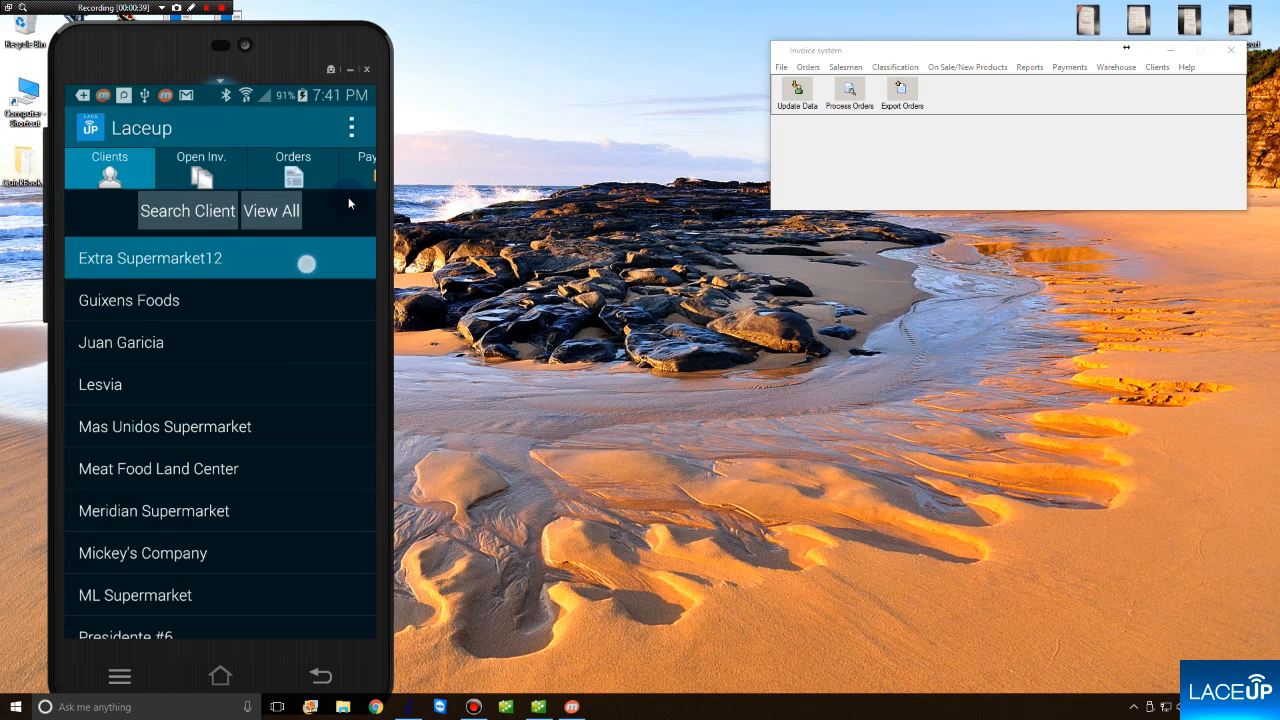
click(150, 258)
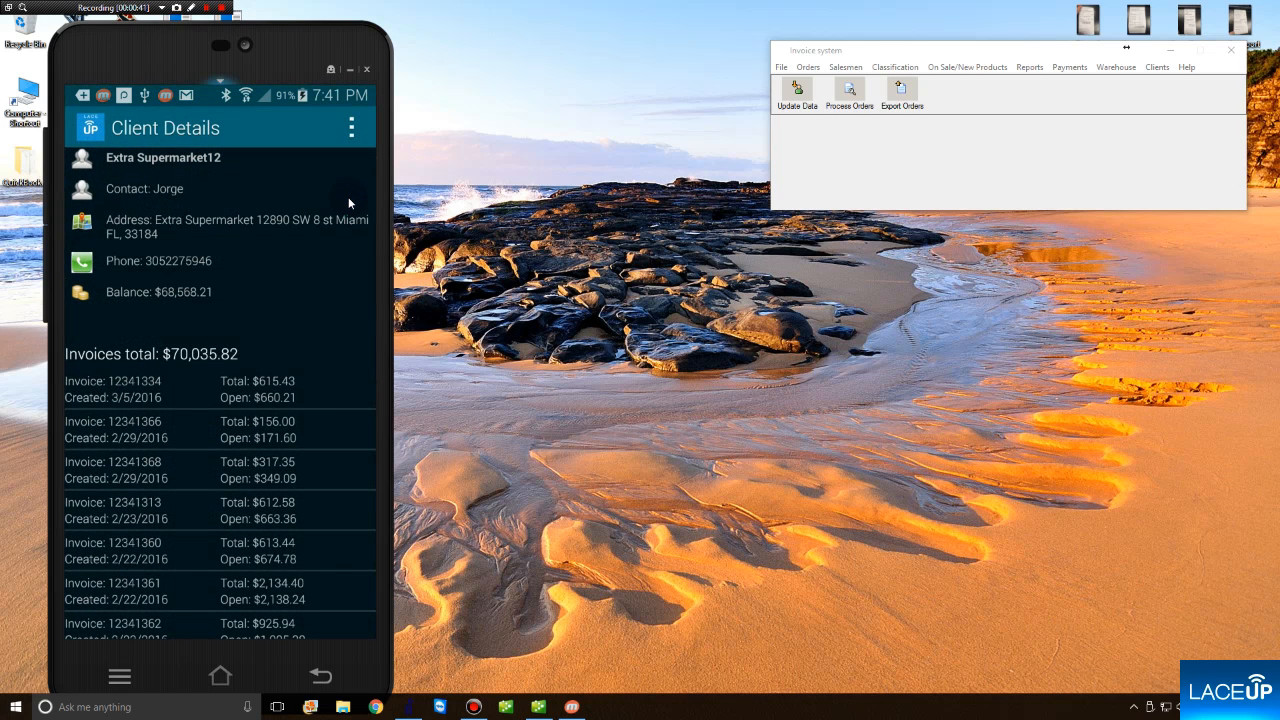
Step: Start a new order for Extra Supermarket12 to show its order template
click(310, 191)
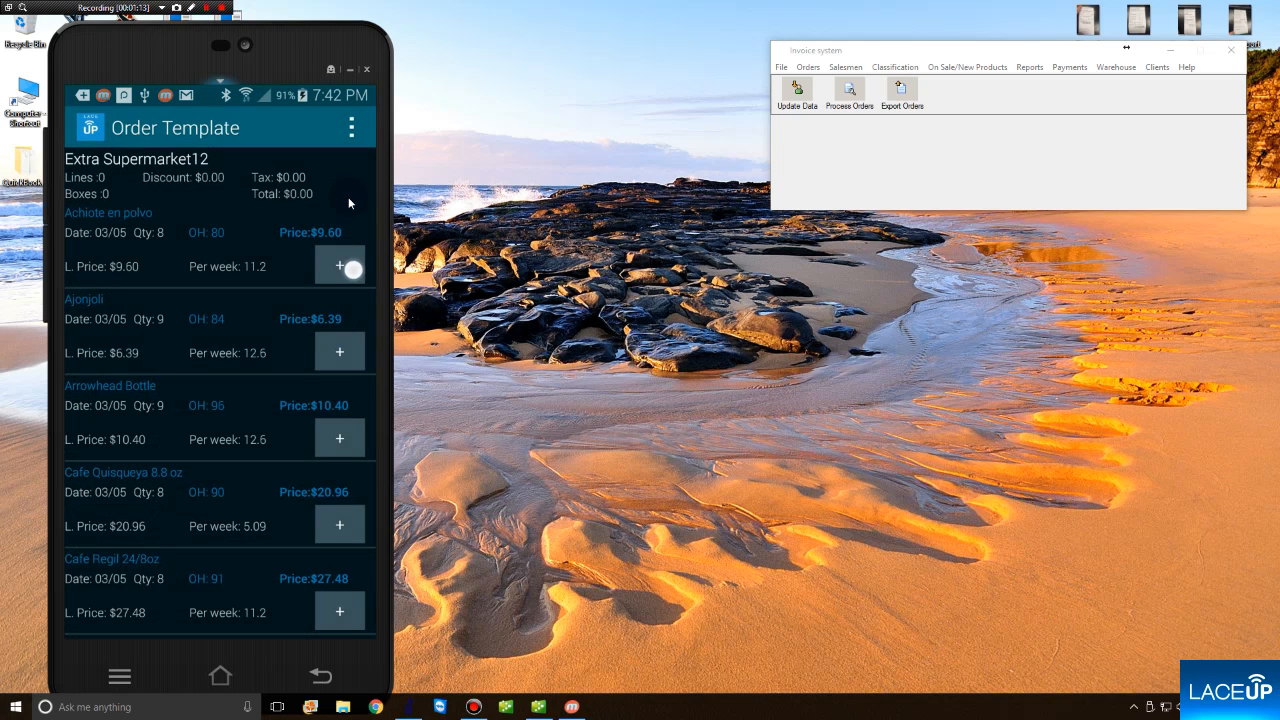
Step: Add 5 Achiote en polvo and 3 Cafe Regil 24/8oz, reaching a $256.28 total
click(339, 265)
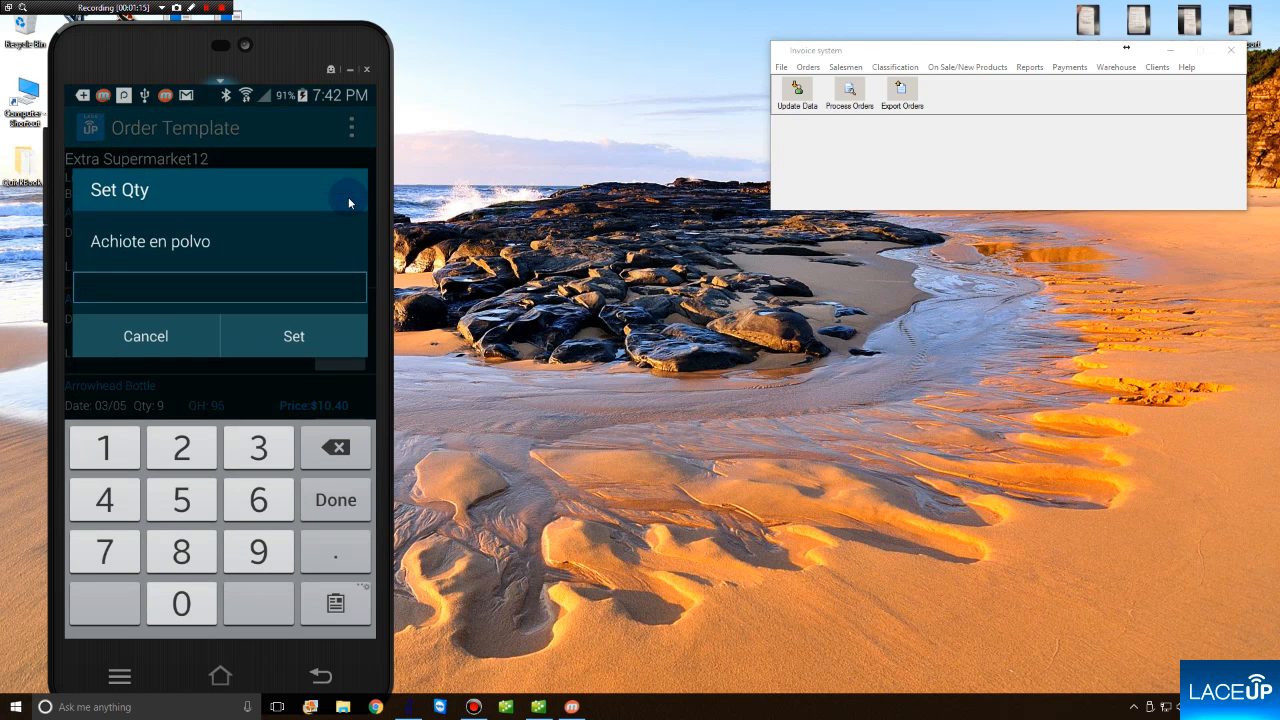
click(181, 499)
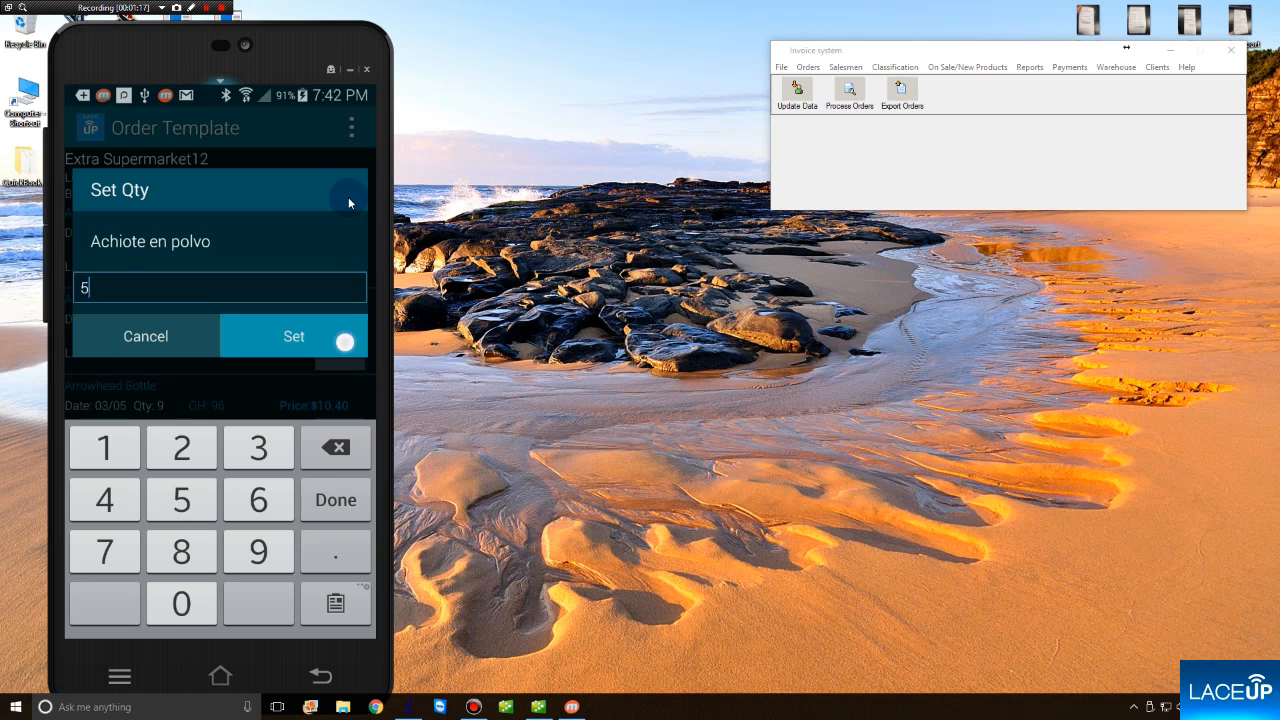
click(293, 335)
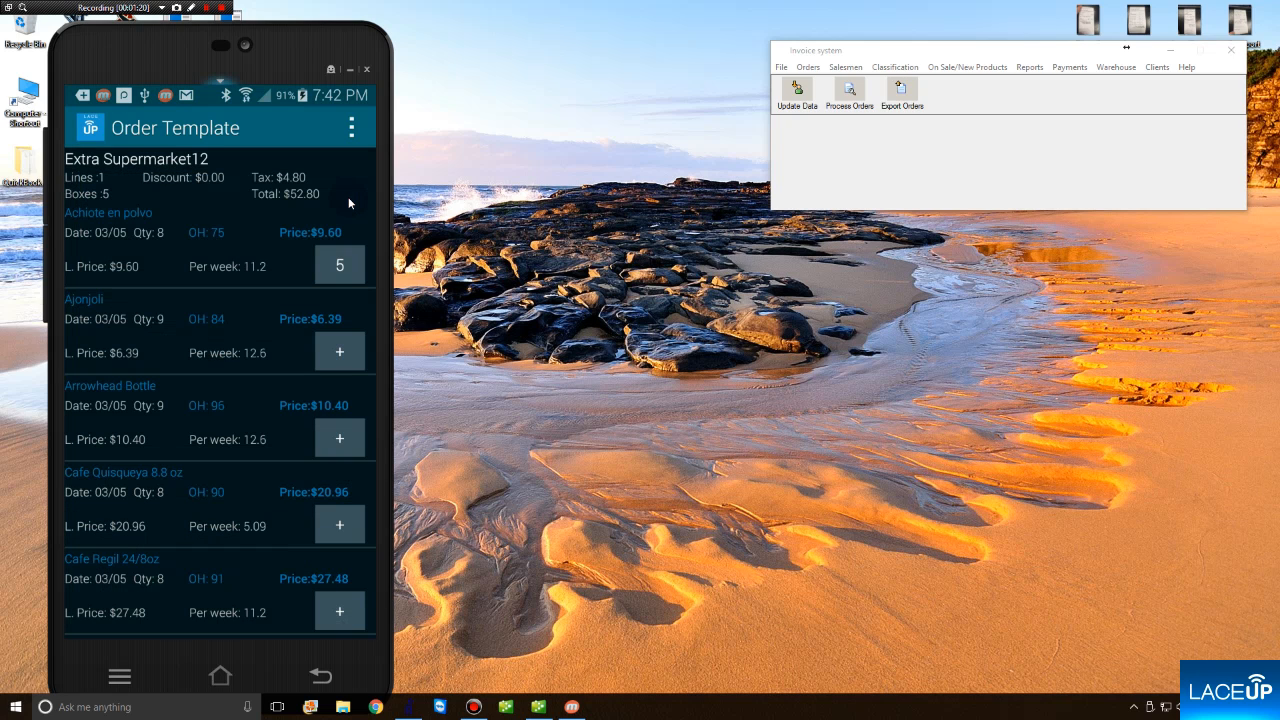
scroll(down, 3)
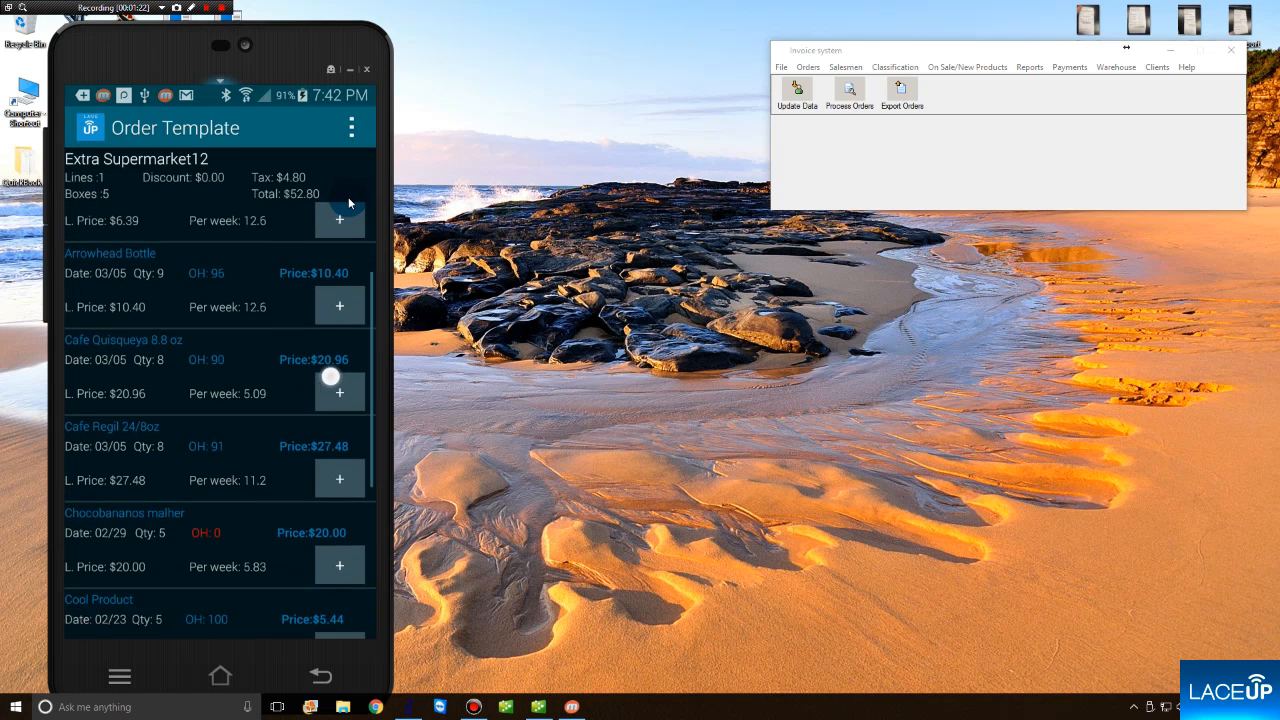
scroll(up, 3)
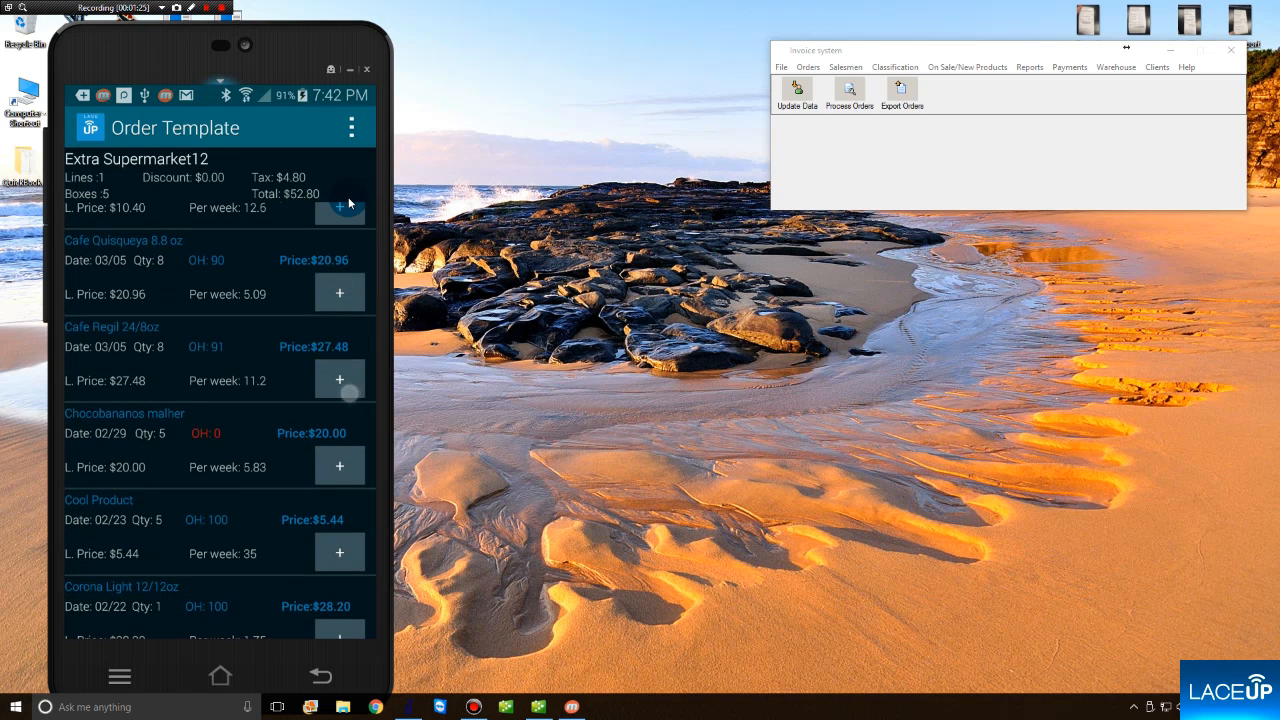
click(339, 379)
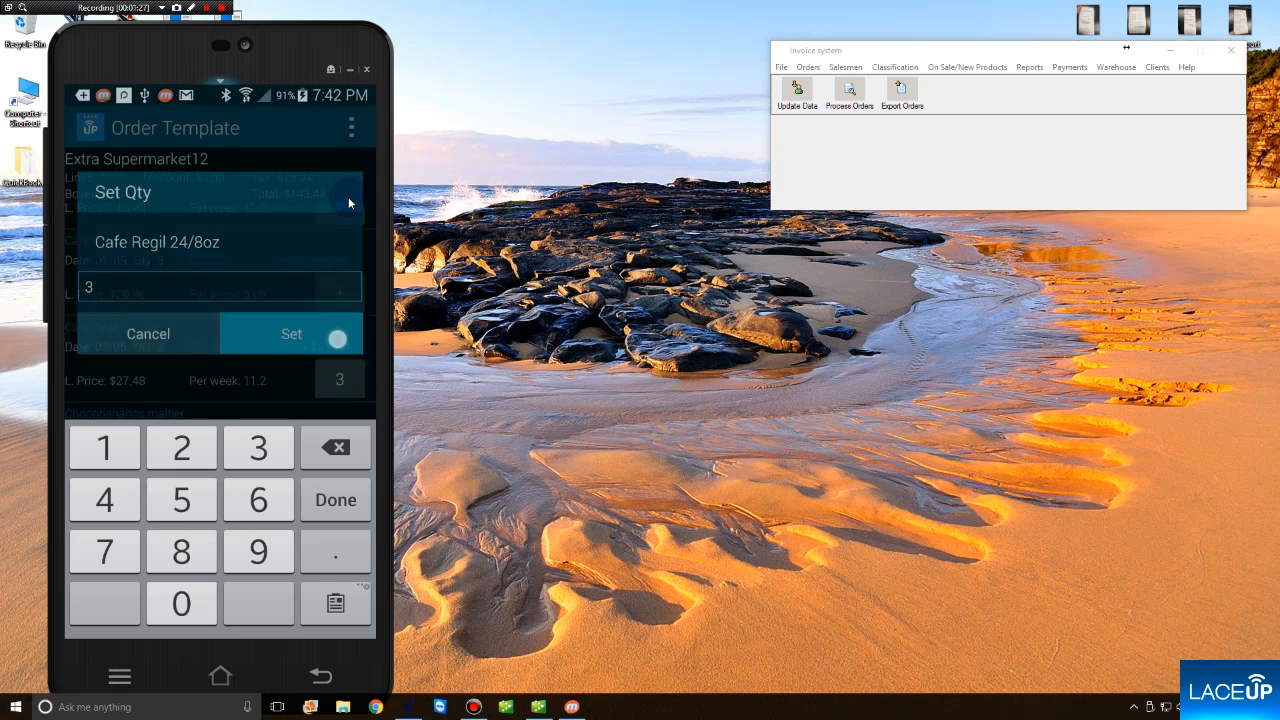
click(291, 333)
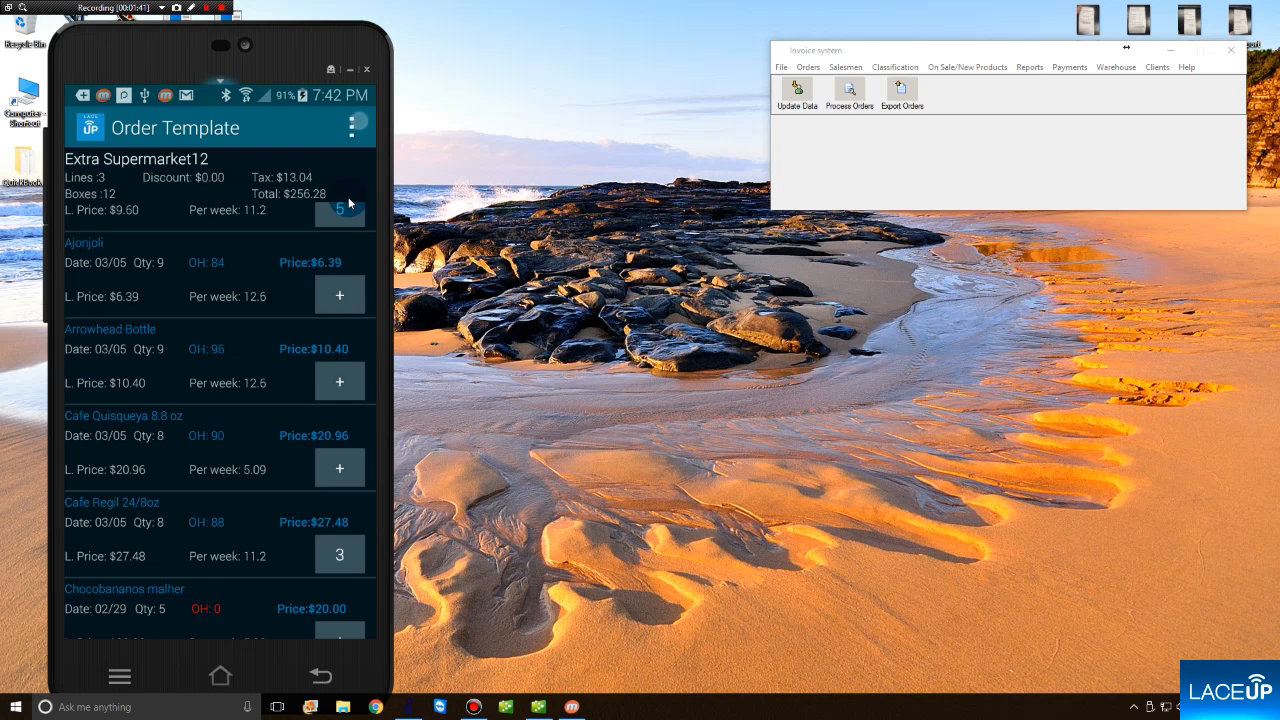
Step: Send the $256.28 Extra Supermarket12 order and acknowledge the Order sent confirmation
click(351, 127)
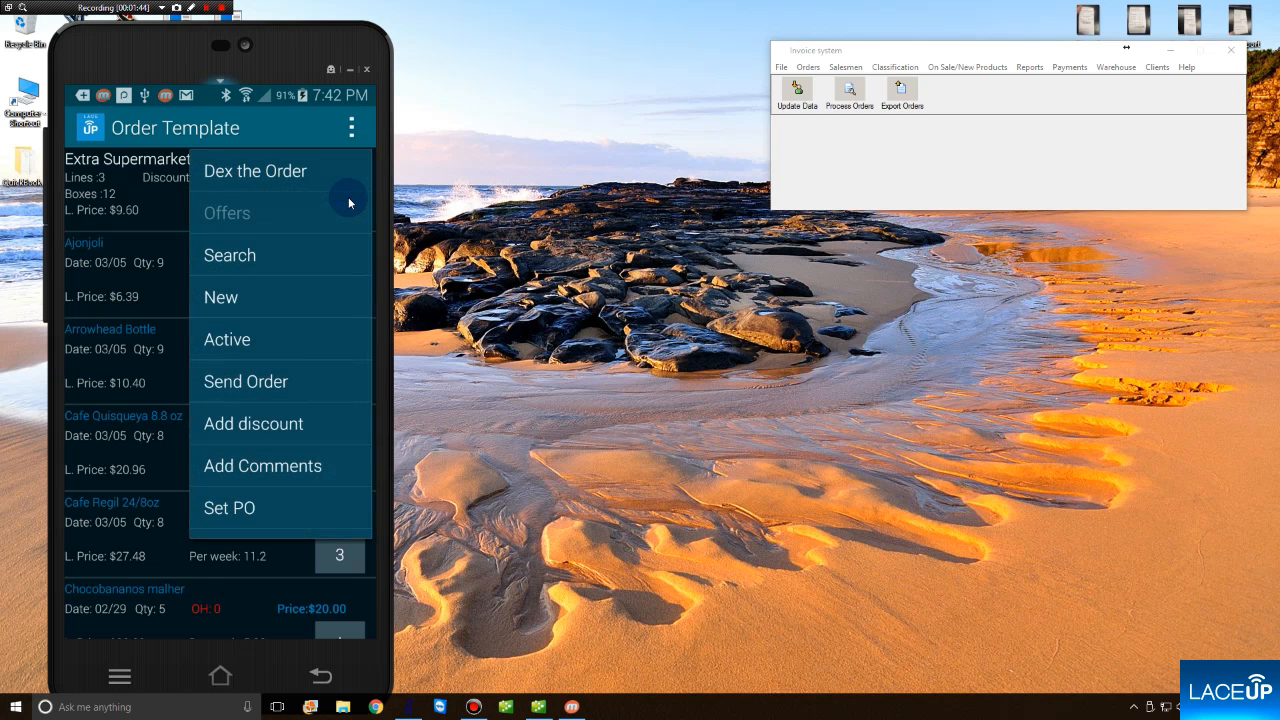
click(245, 381)
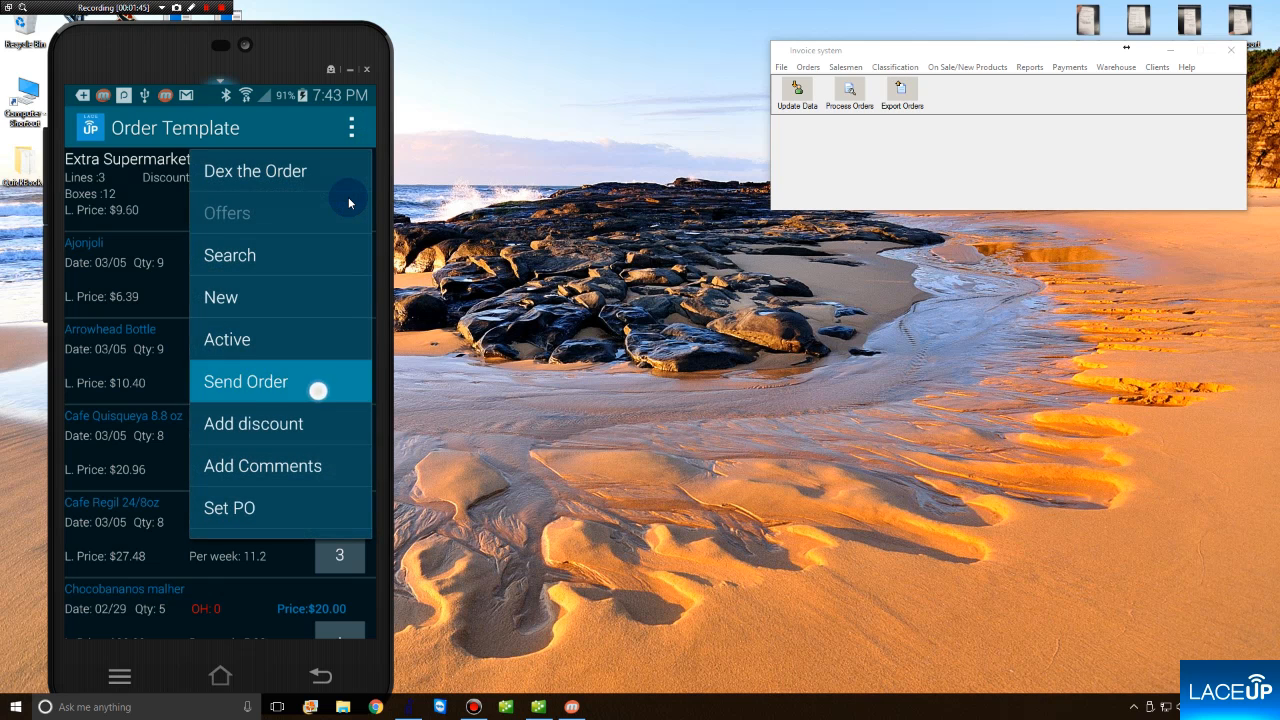
click(245, 381)
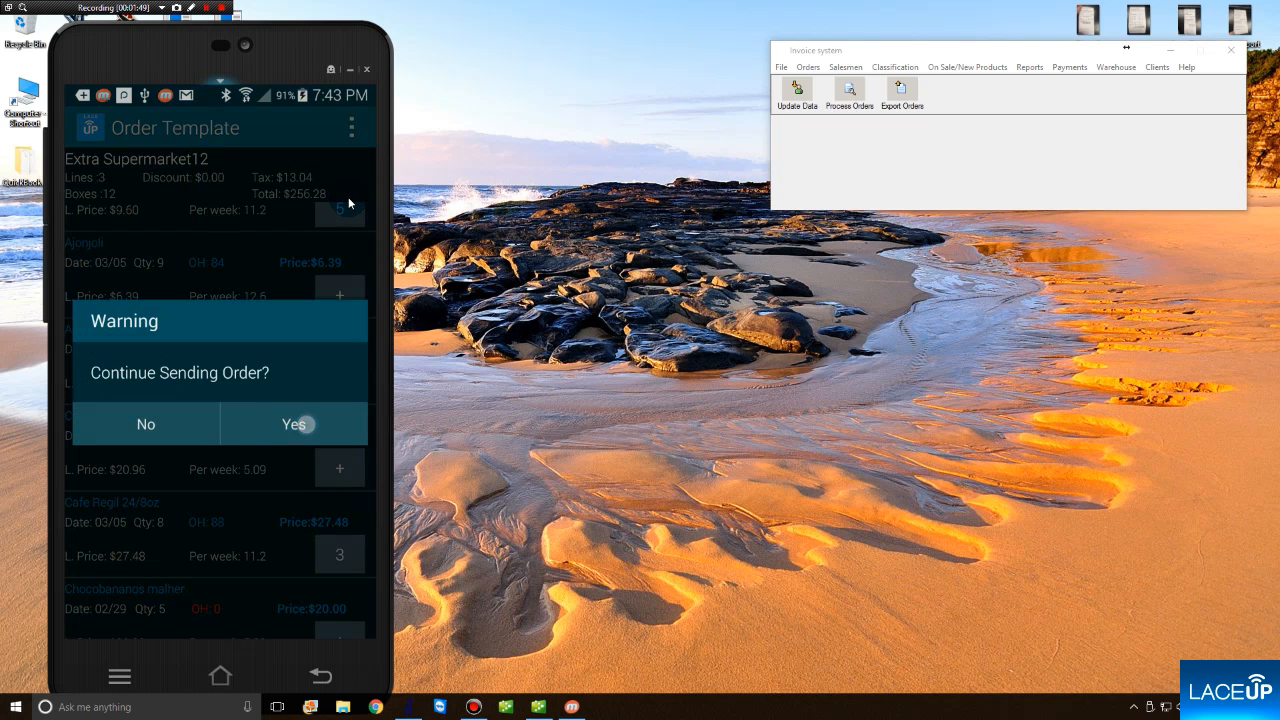
click(293, 423)
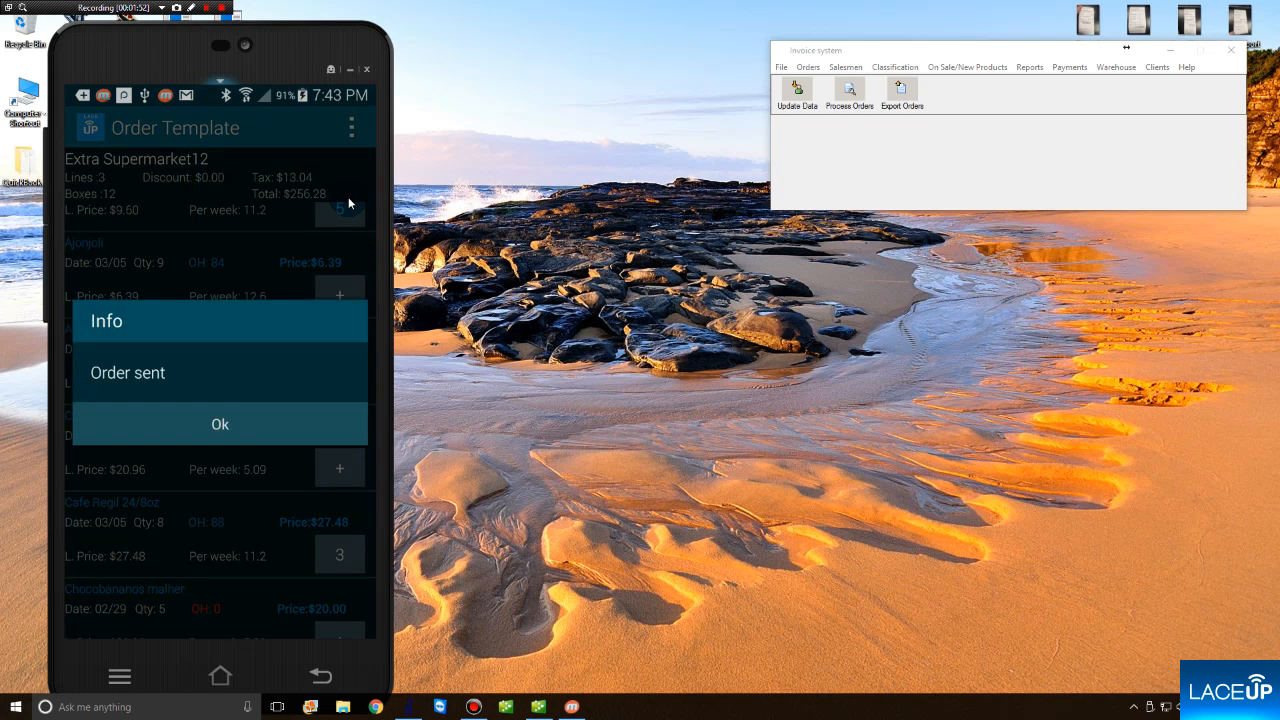
click(219, 424)
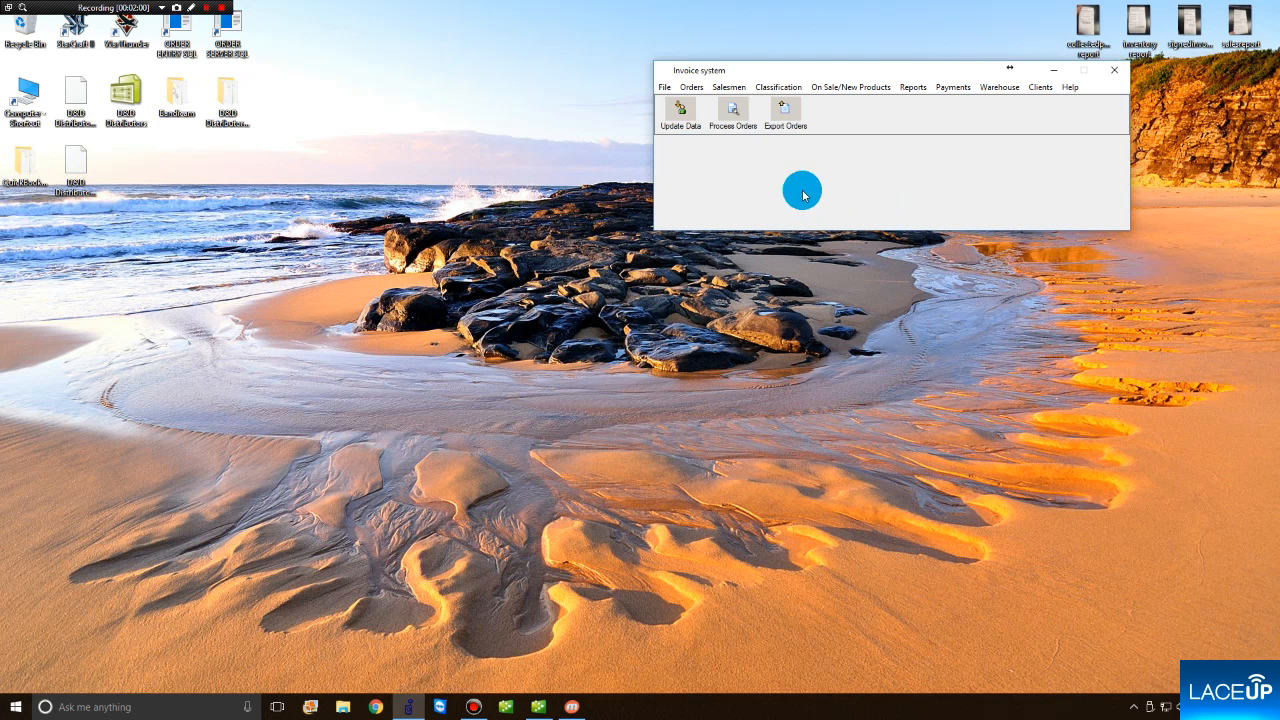
Step: Select the pending Extra Supermarket12 order and view its Corona Light 12/12oz line
click(732, 114)
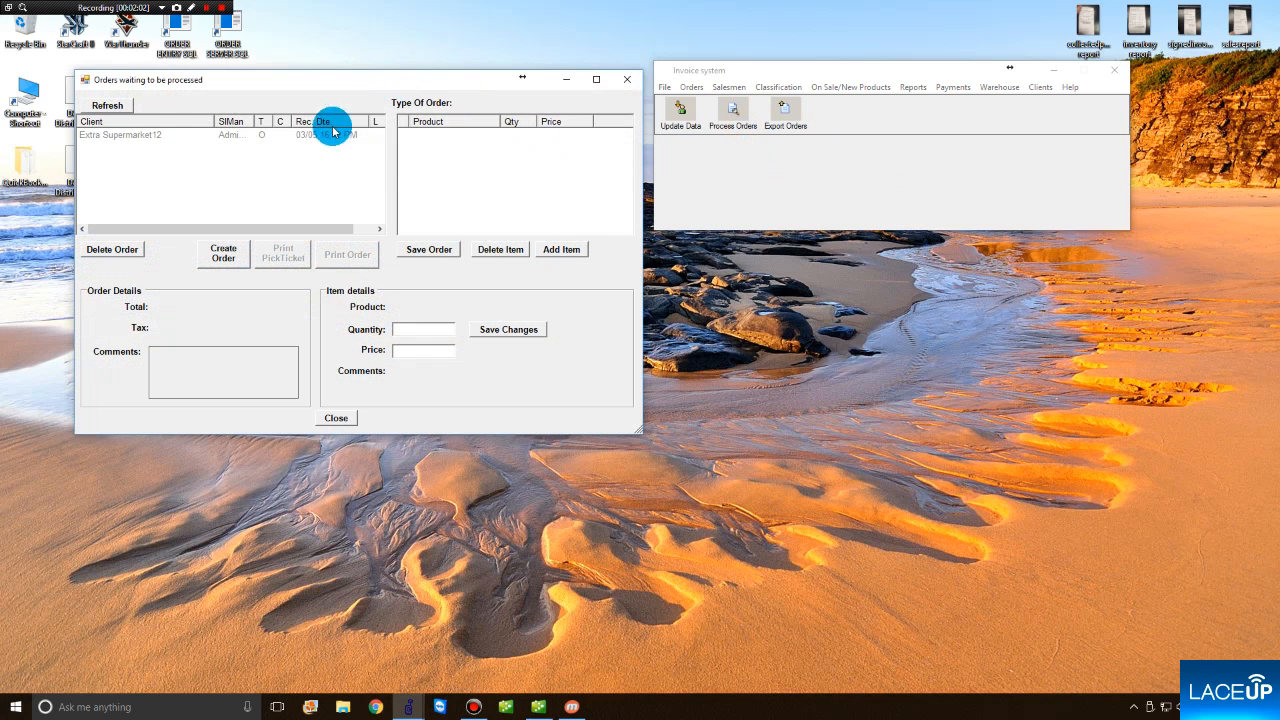
click(200, 135)
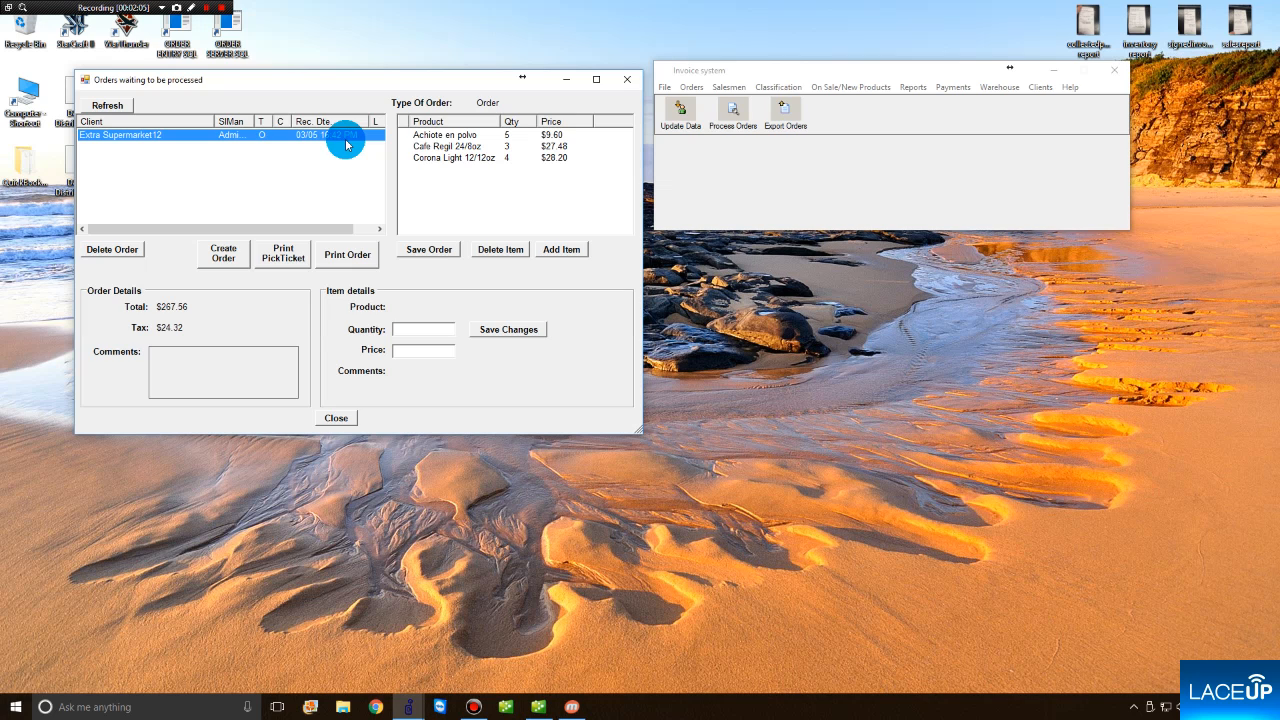
click(454, 158)
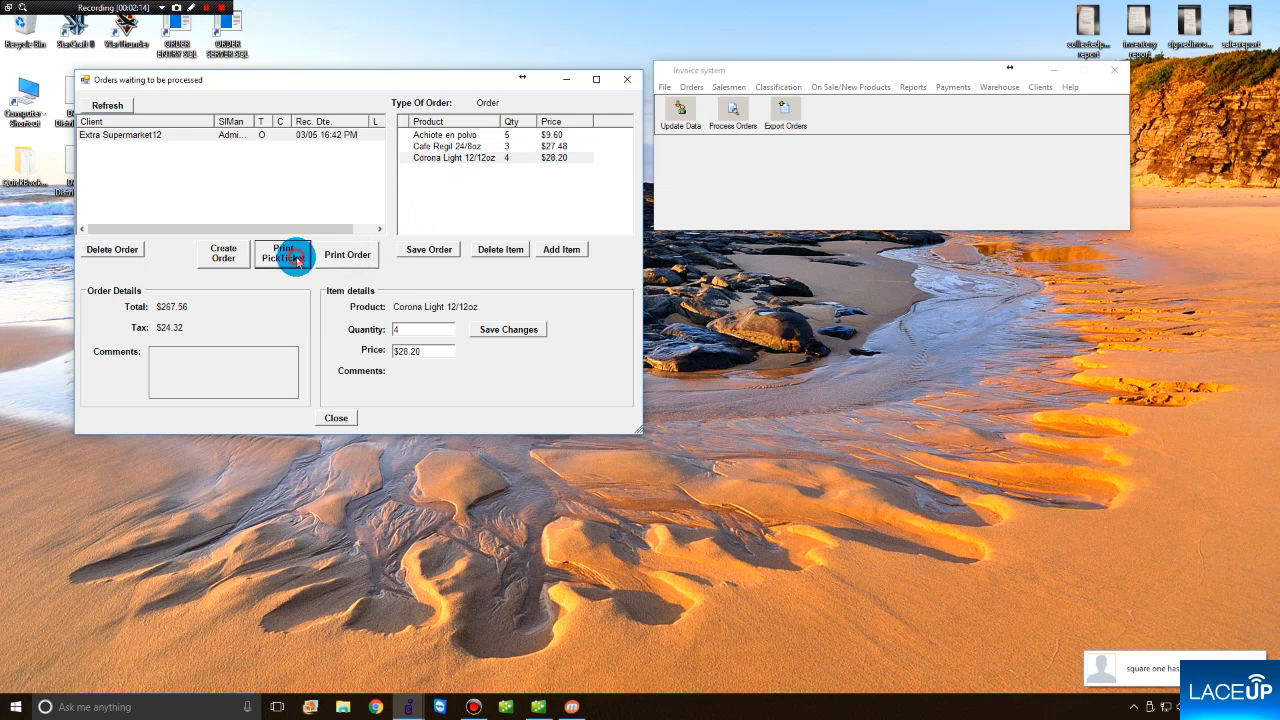
Step: Print the picking ticket for order 129, save the order, and close the list
click(285, 253)
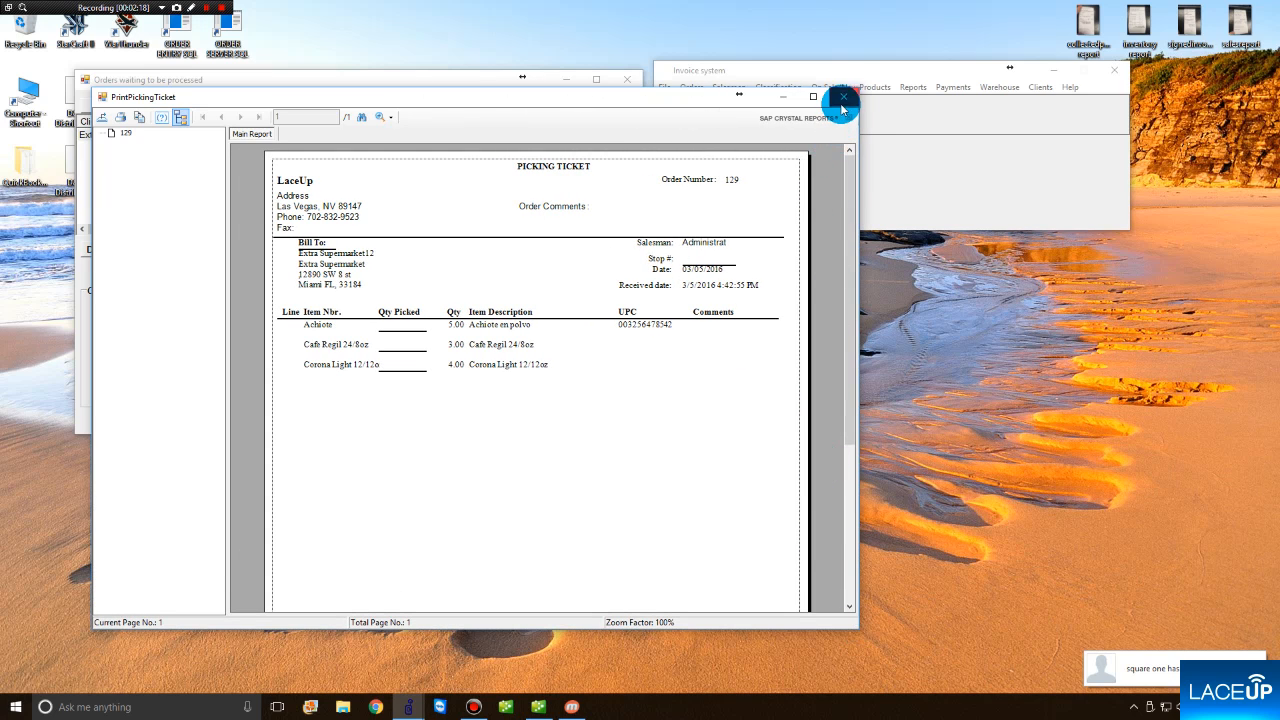
click(843, 97)
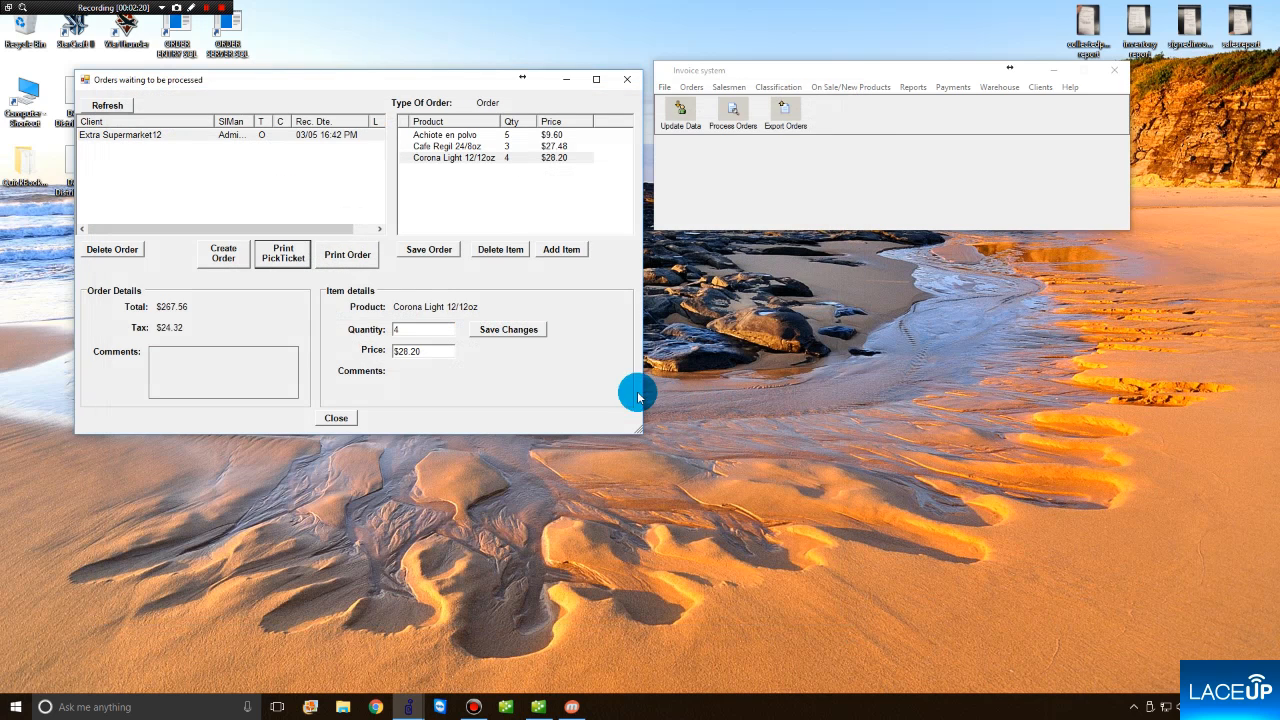
click(445, 135)
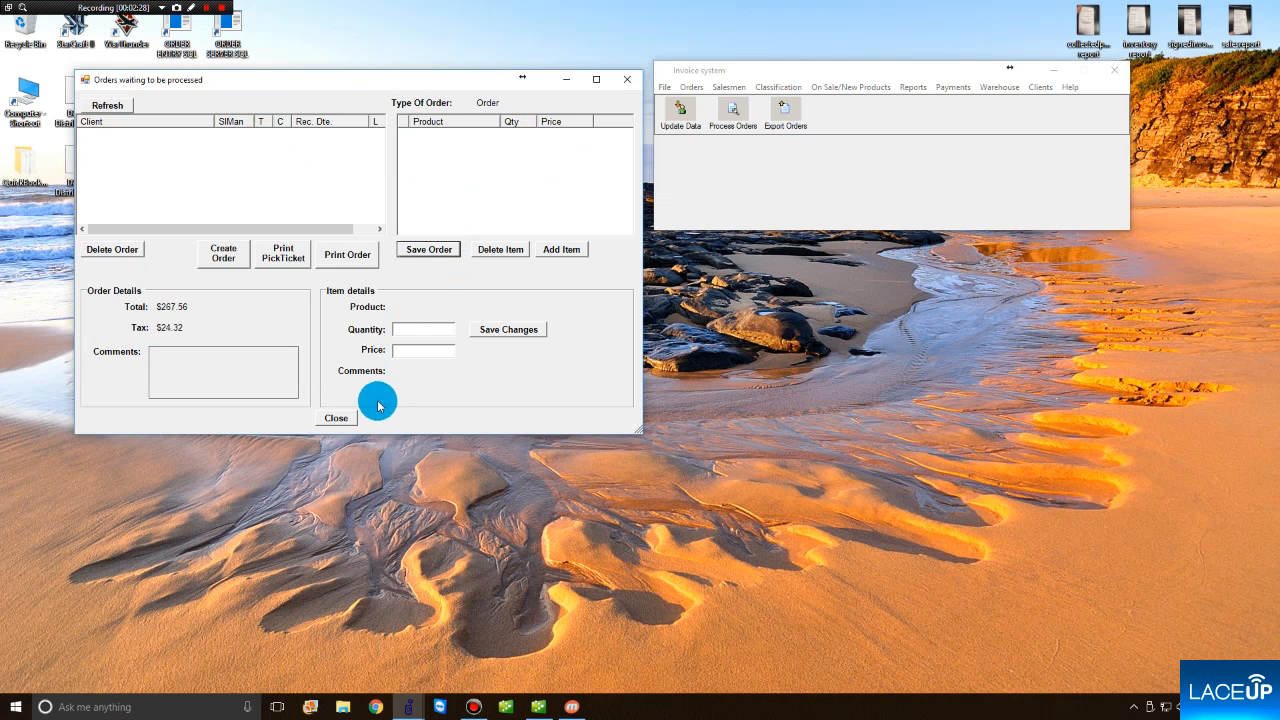
click(336, 418)
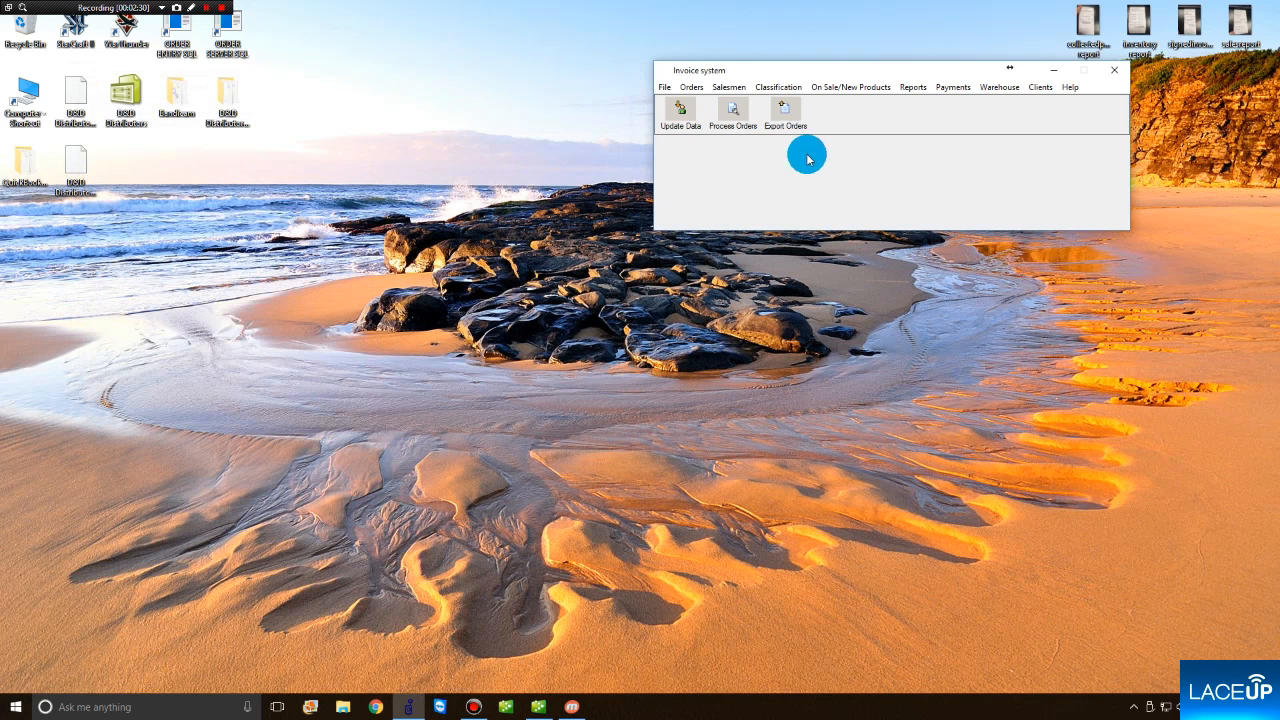
Step: Export the Extra Supermarket12 order as sales order 12341384 for $256.28
click(786, 110)
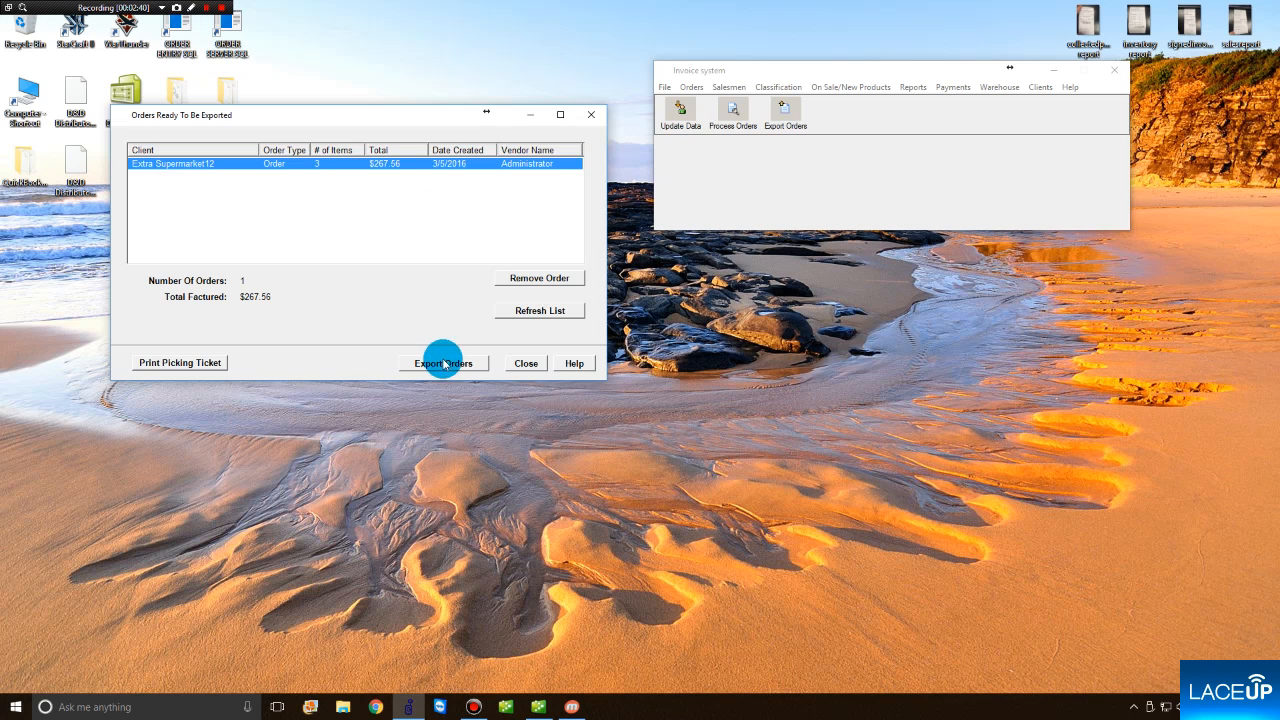
click(443, 362)
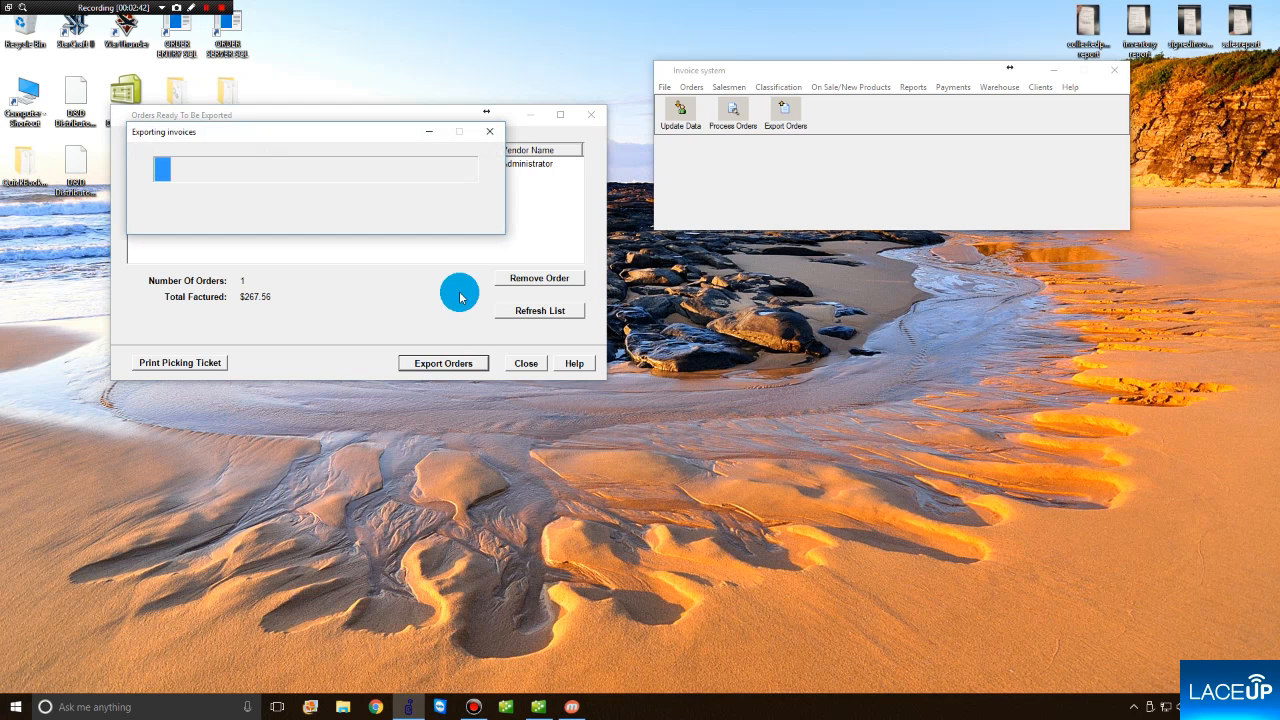
click(443, 363)
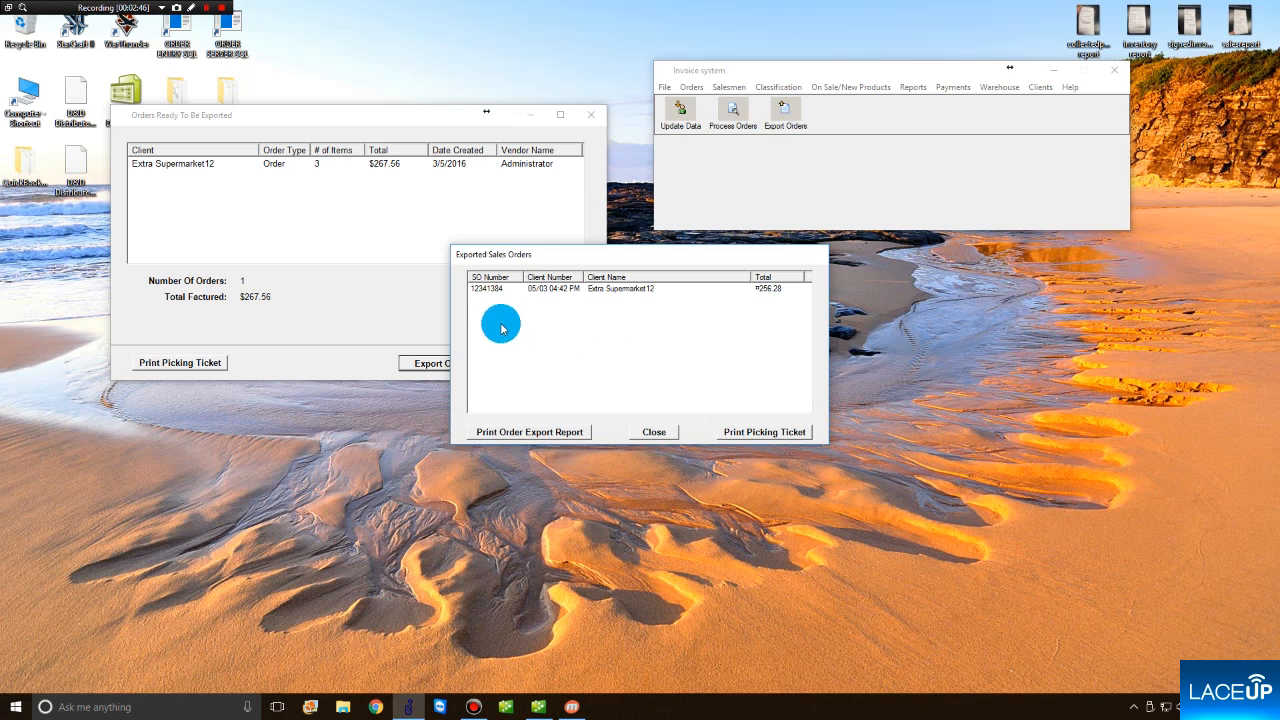
mouse_move(728, 340)
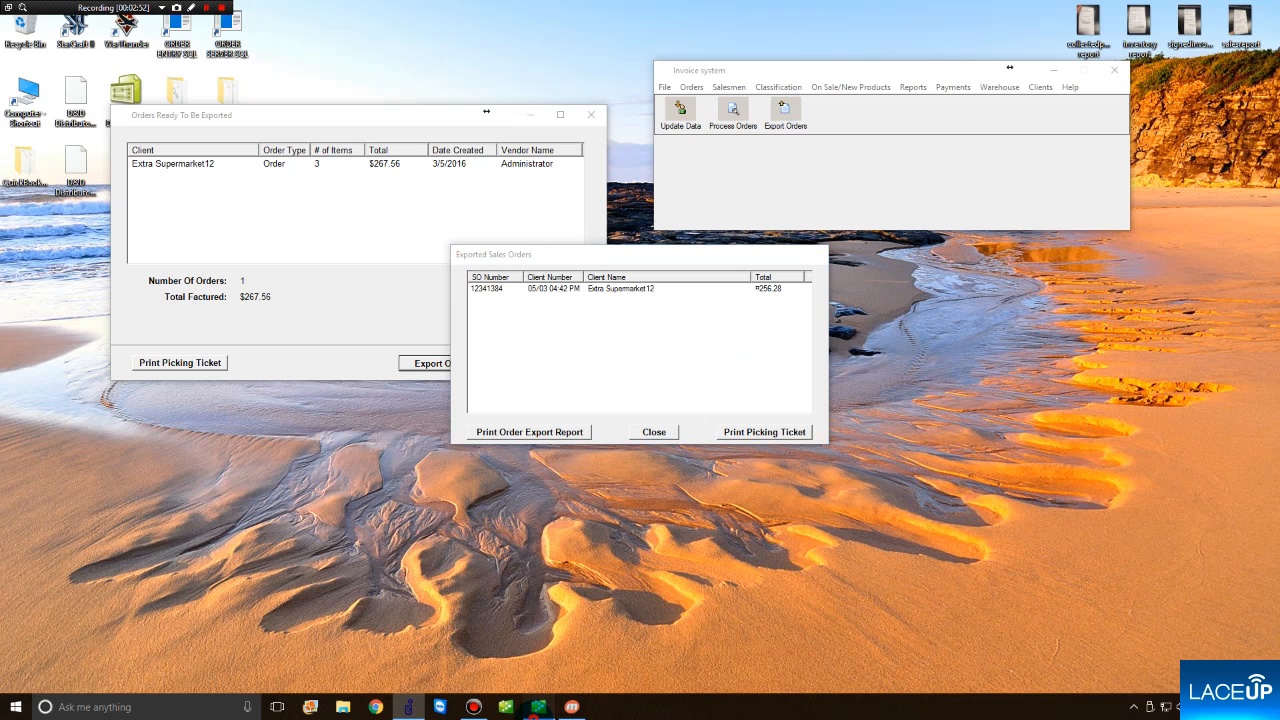
Step: Open a blank Create Invoices form from the Customers menu in QuickBooks
click(378, 178)
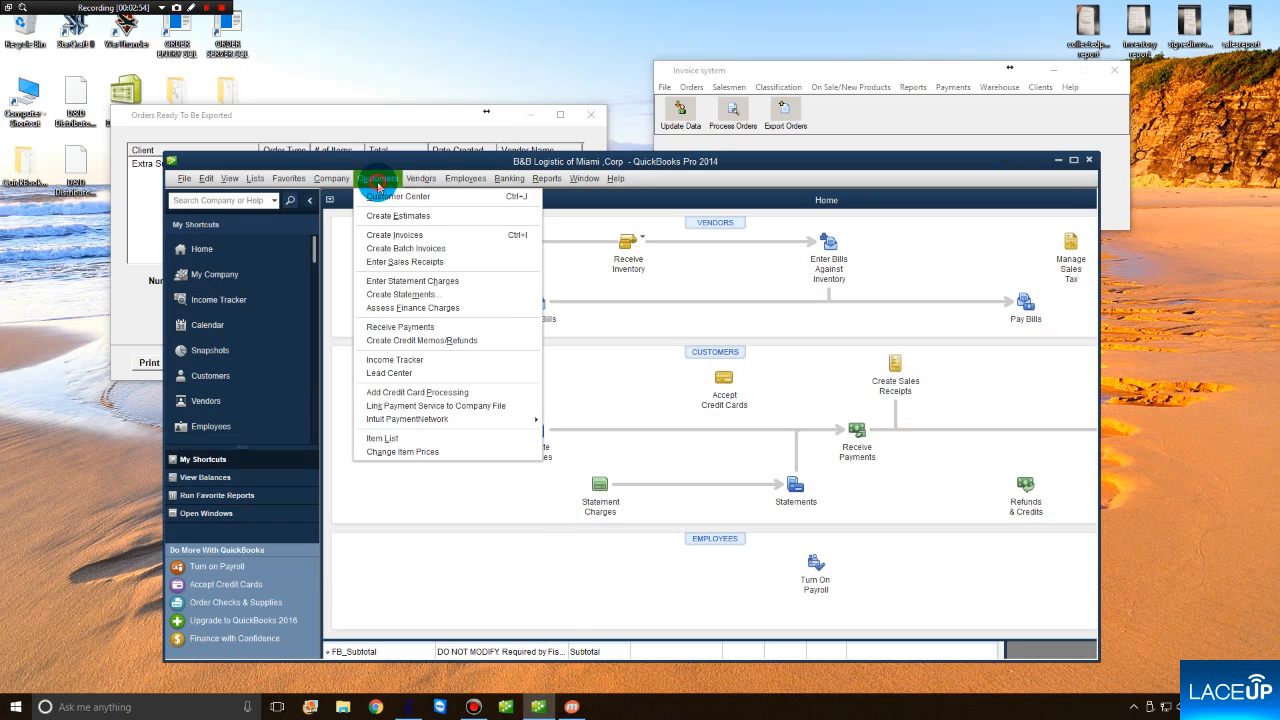
click(394, 234)
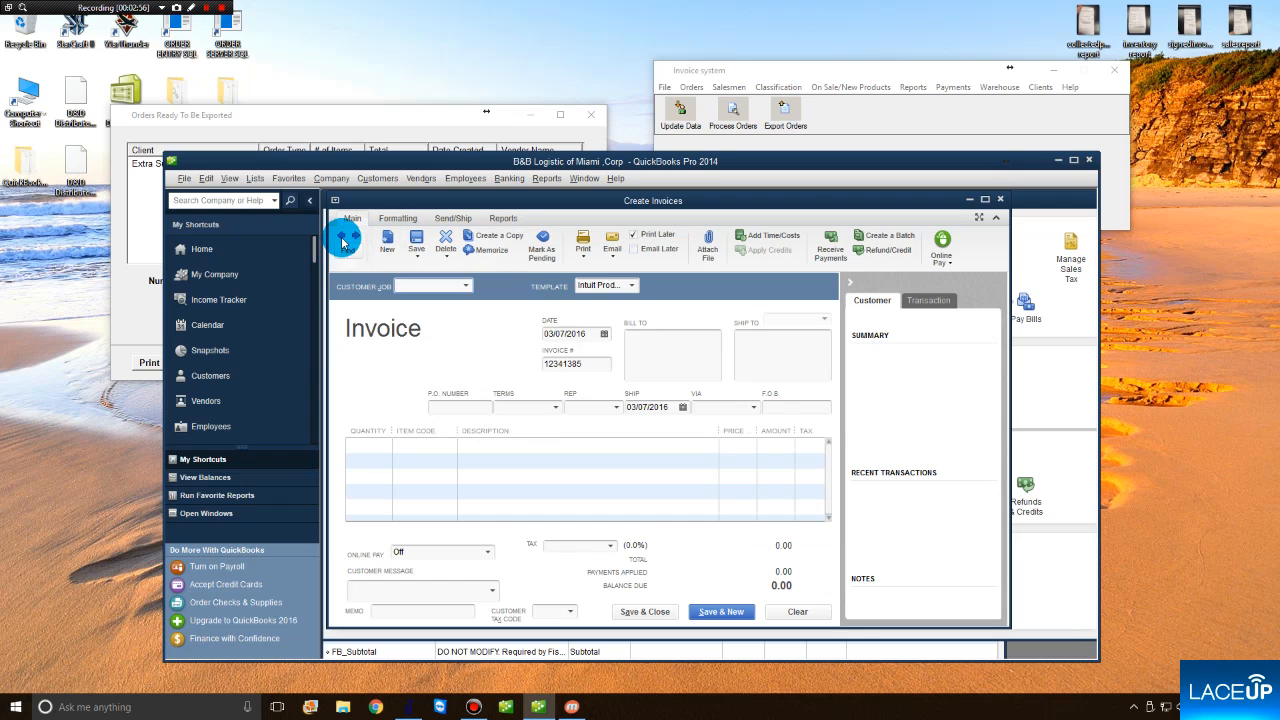